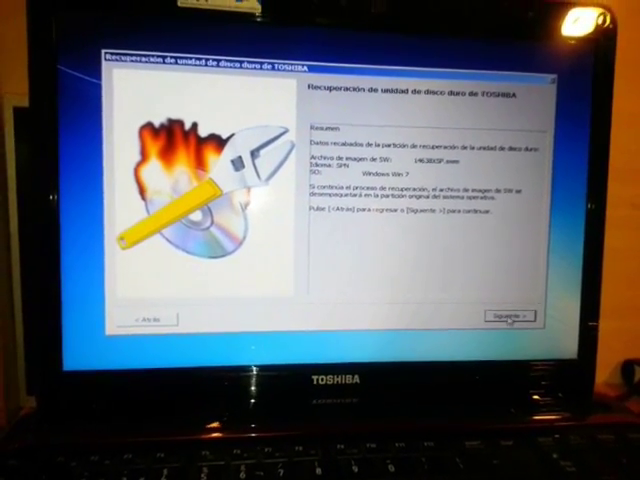
- Accept the recovery summary to bring up the factory-restore confirmation warning for drive C
click(503, 318)
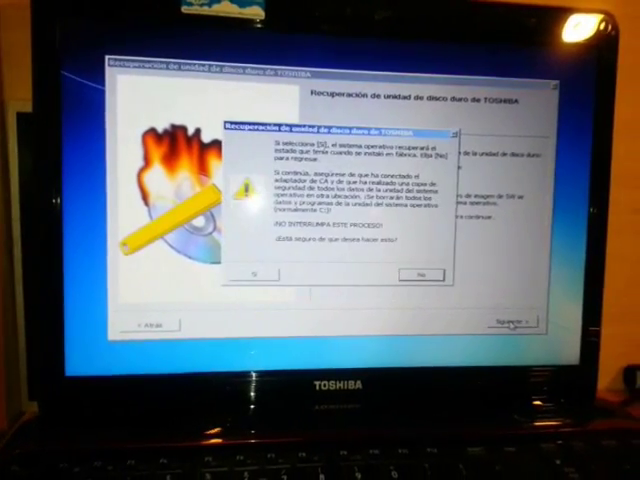